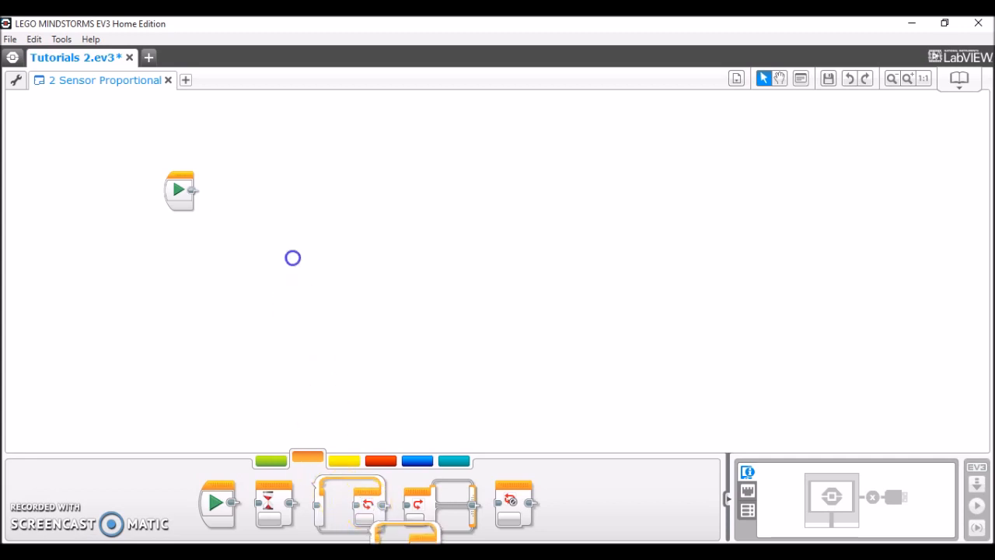
- Place a Loop block directly after the Start block
drag(423, 500, 241, 186)
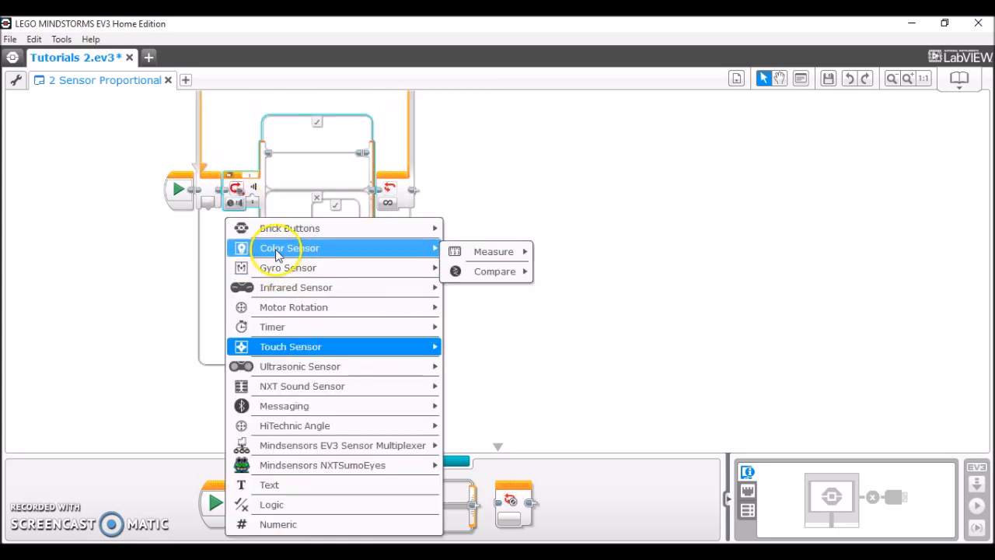
mouse_move(495, 271)
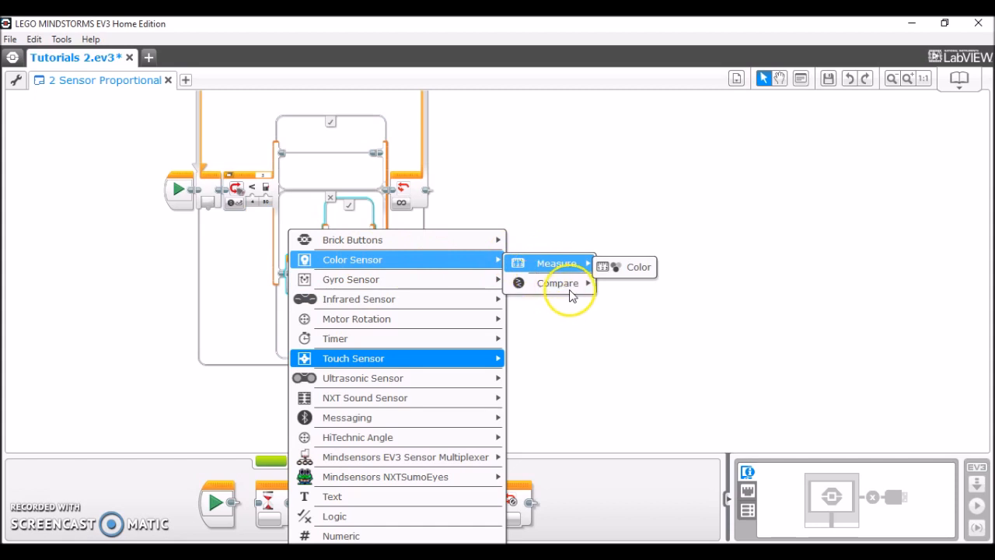
- Set both the inner and outer switches to Color Sensor > Measure > Color mode
click(558, 283)
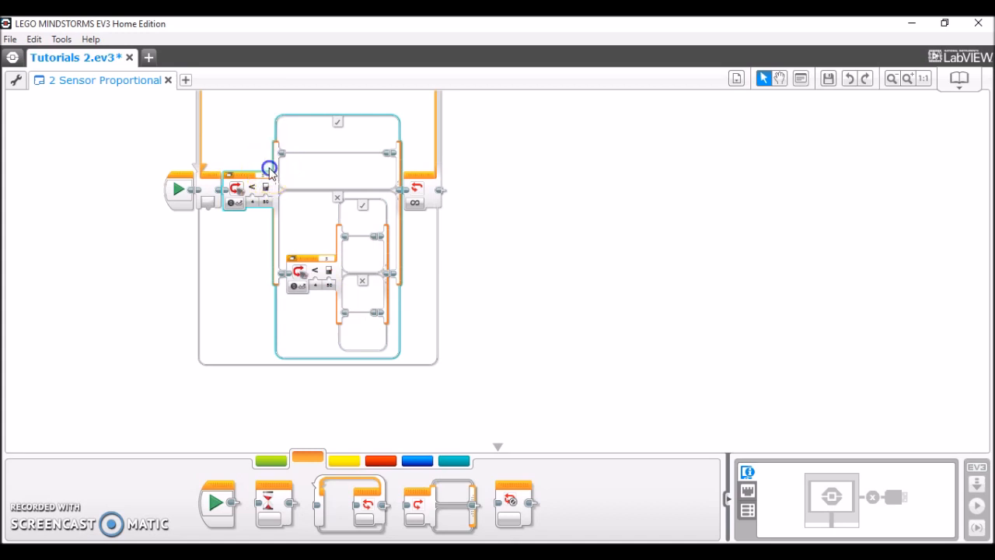
click(329, 250)
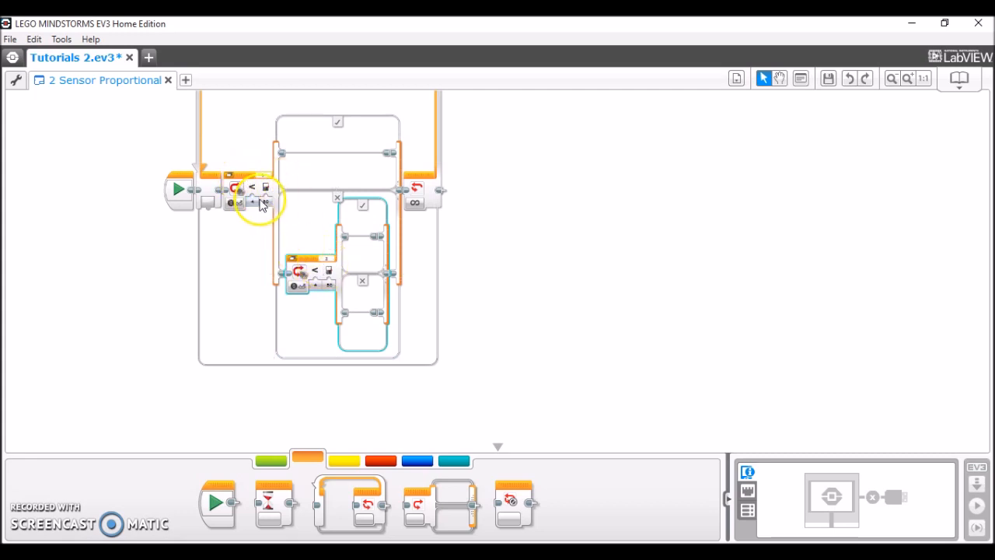
mouse_move(267, 190)
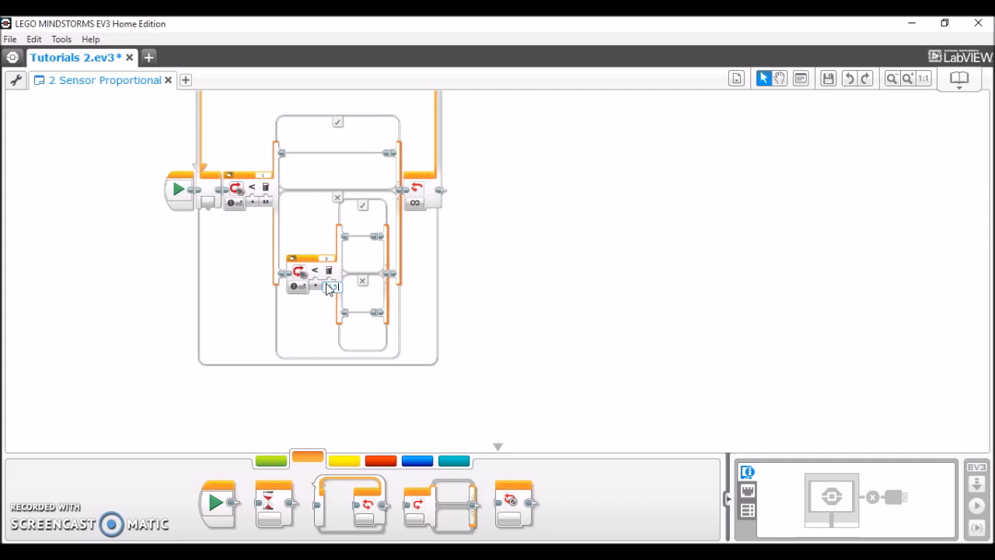
mouse_move(315, 272)
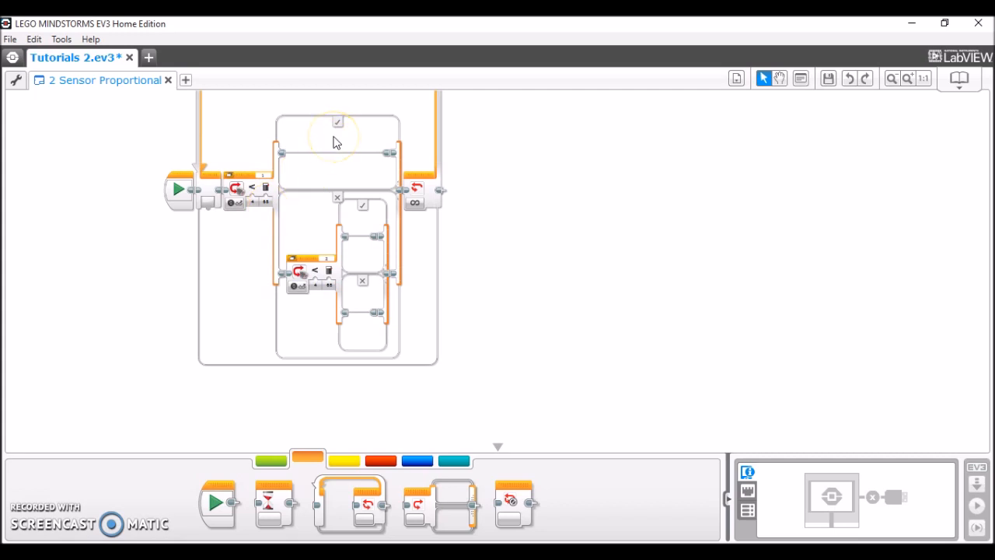
mouse_move(379, 133)
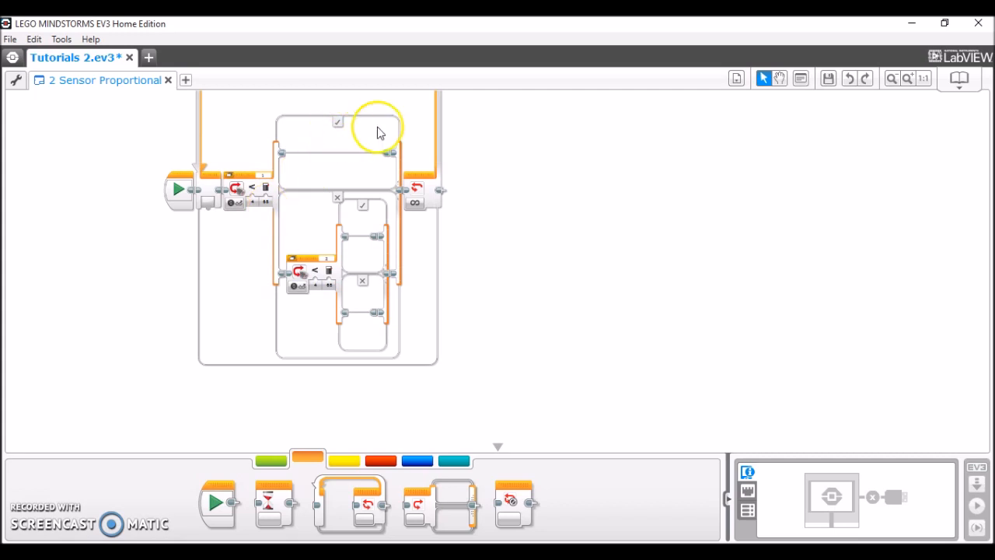
mouse_move(317, 460)
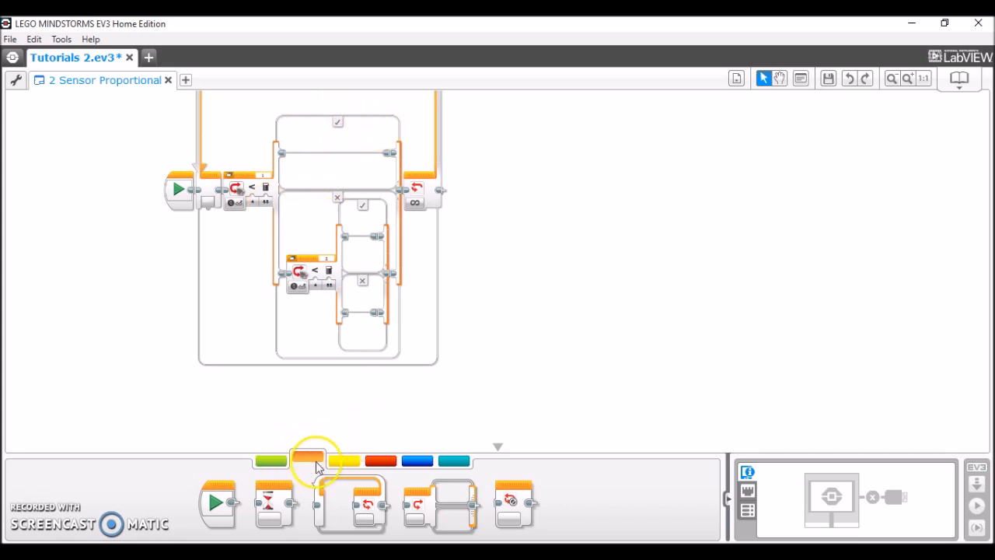
- Add a Color Sensor block on port 3 to the outer switch's upper case
click(353, 457)
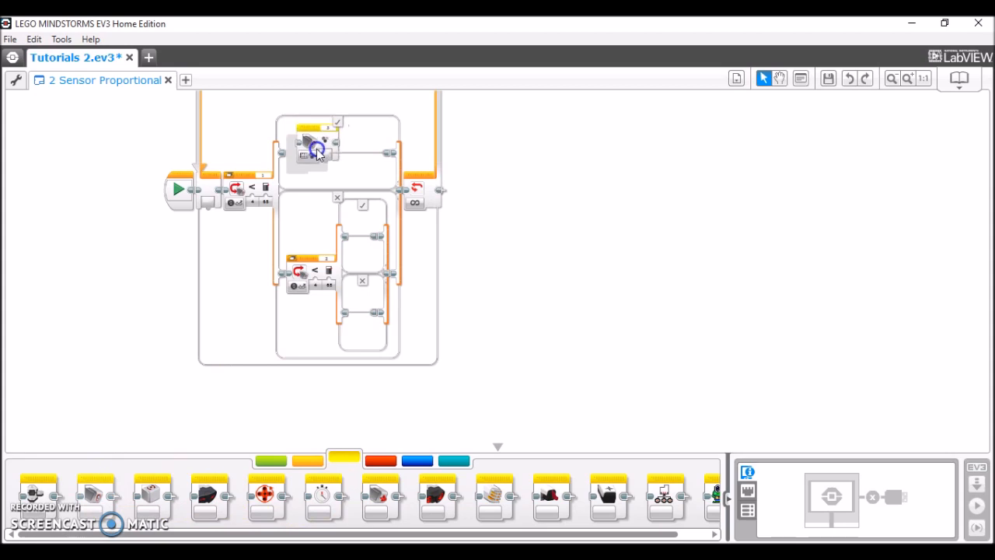
click(312, 149)
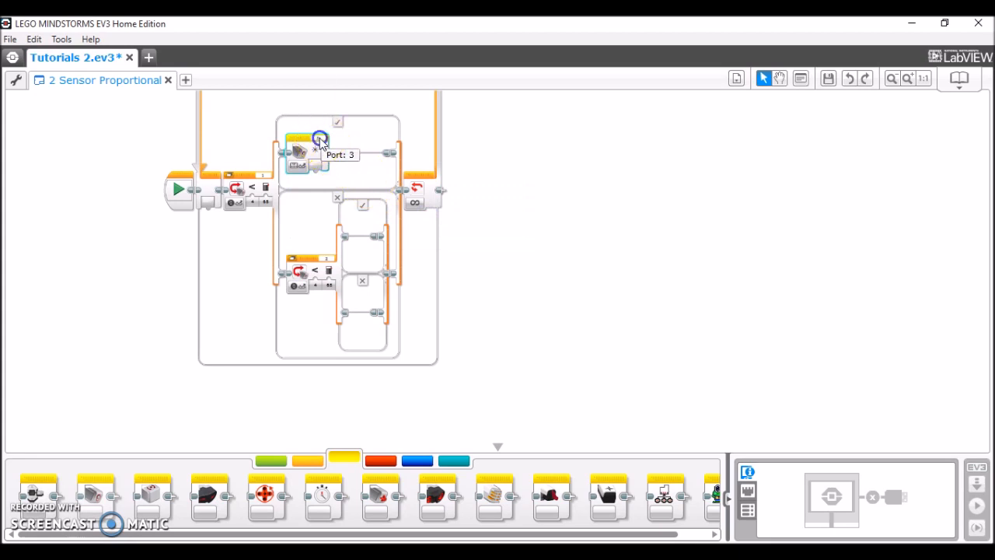
click(315, 140)
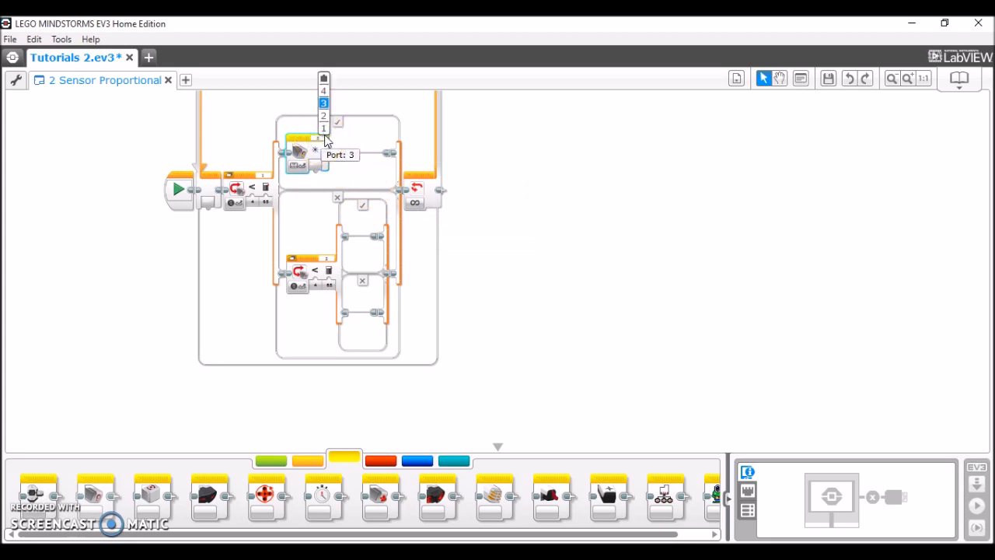
click(323, 103)
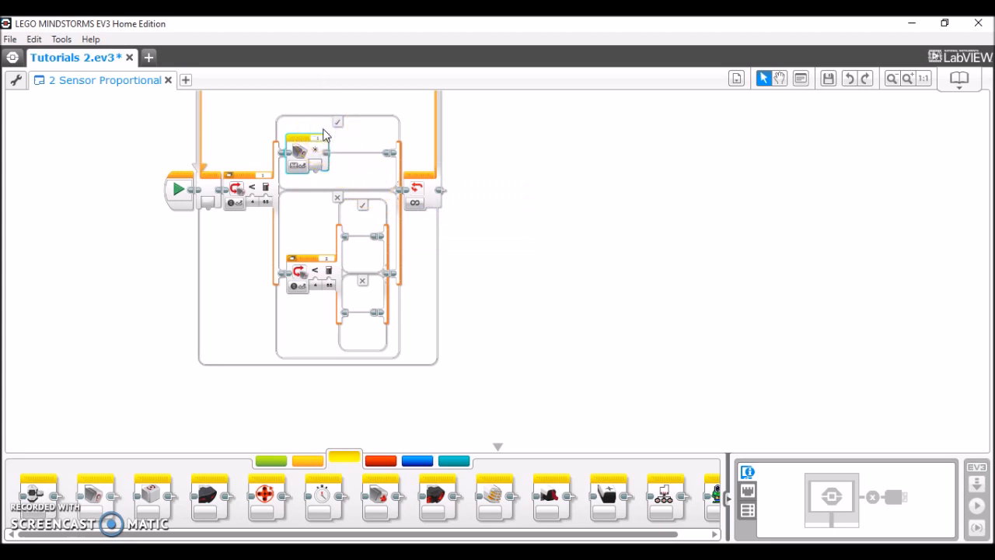
mouse_move(397, 309)
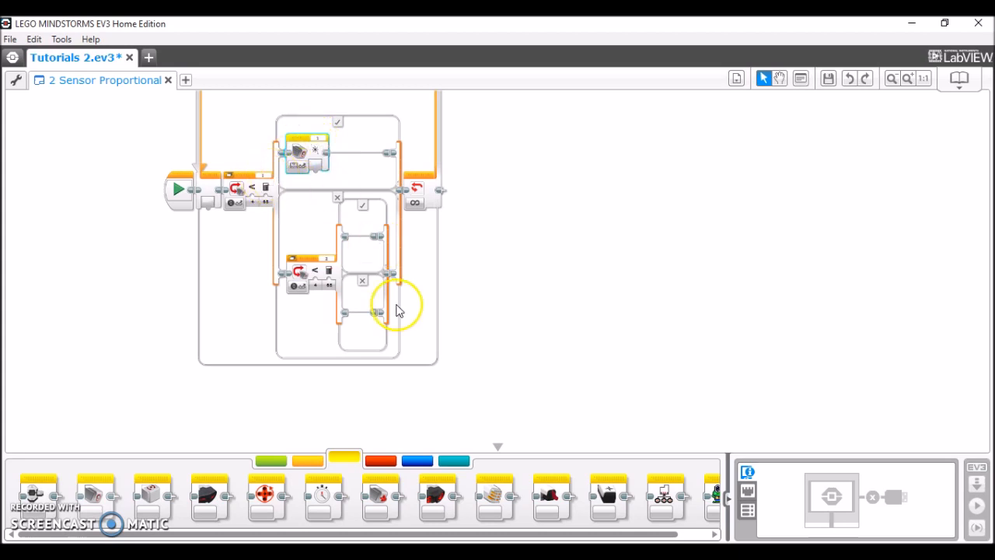
click(381, 459)
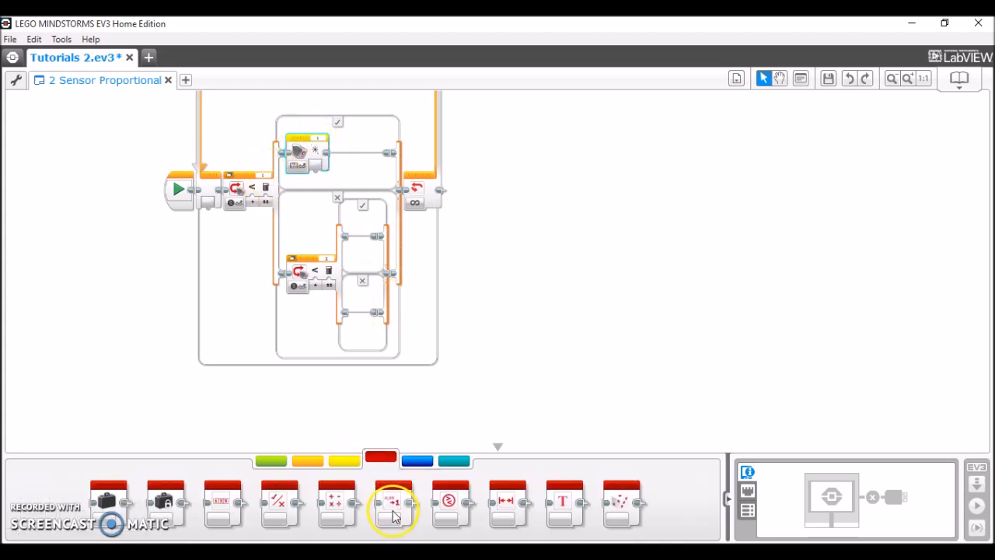
mouse_move(392, 514)
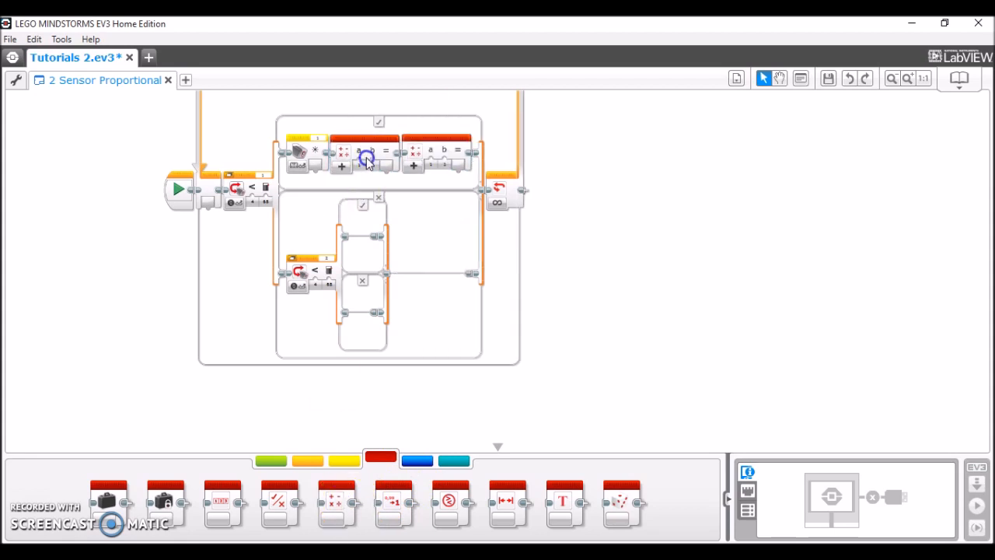
mouse_move(345, 167)
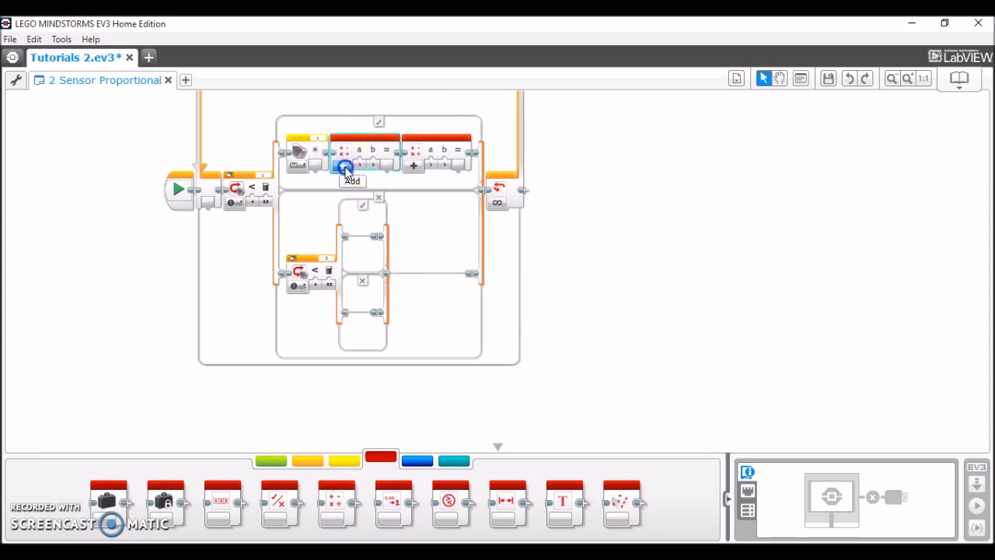
- Set the first math block after the sensor reading to Subtract
click(345, 165)
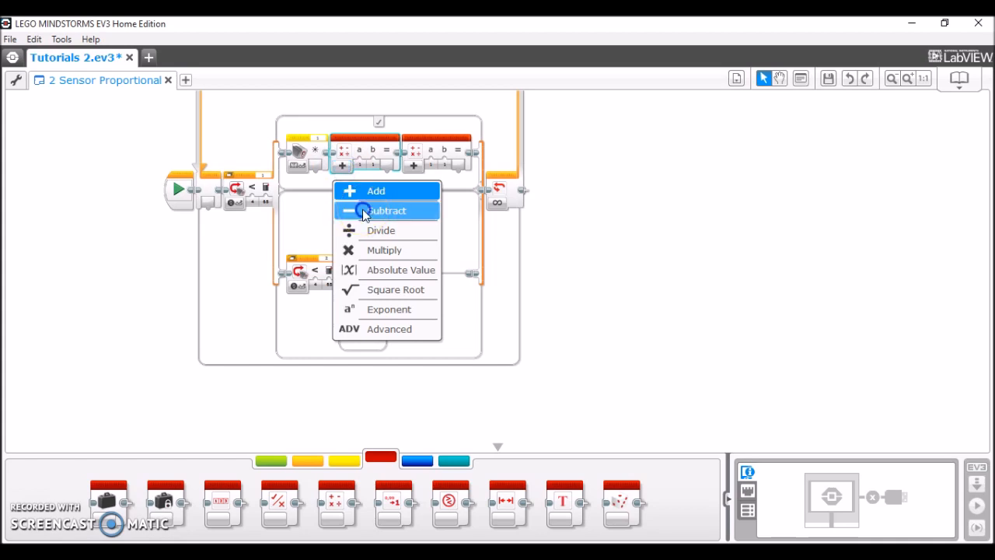
click(385, 210)
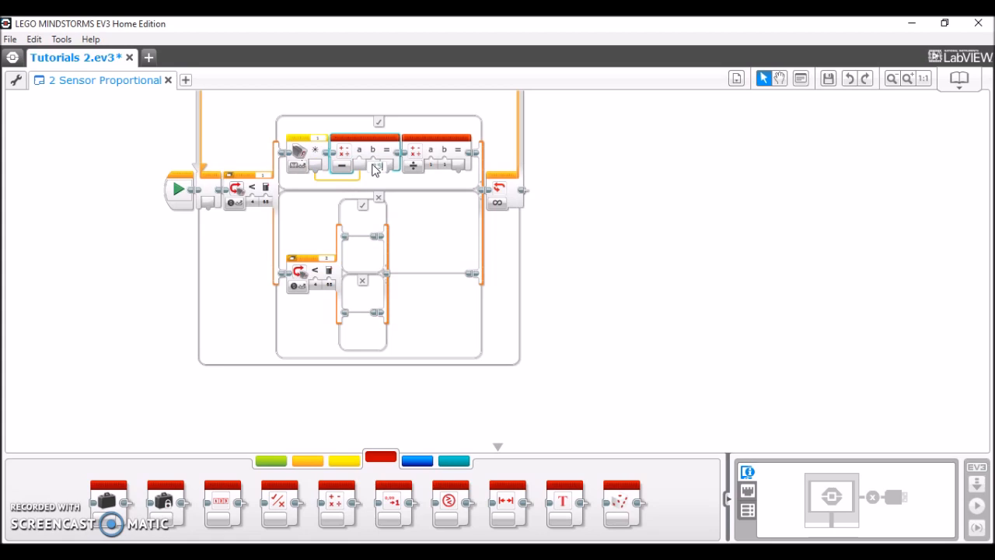
mouse_move(388, 159)
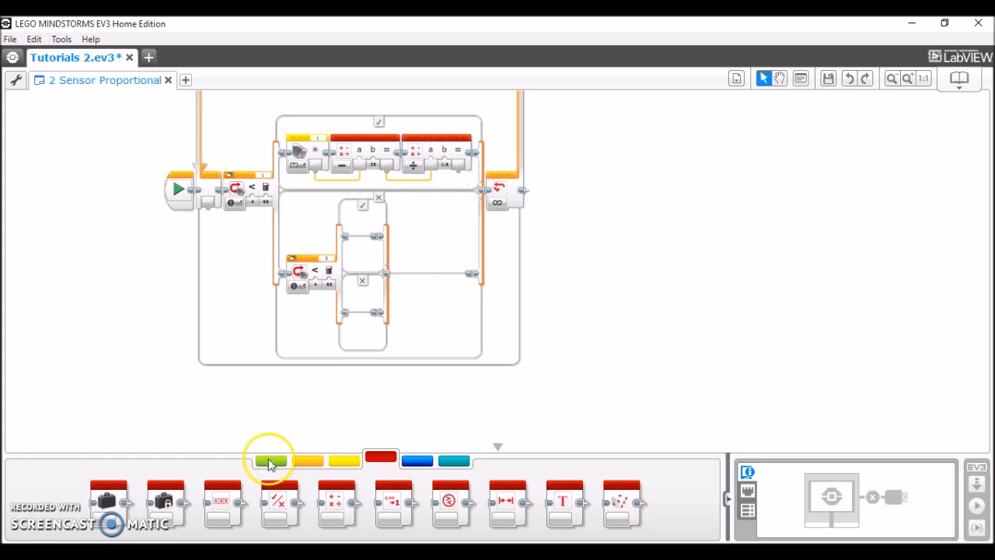
- Add a Move Steering block after the math blocks and set its mode to On
click(271, 460)
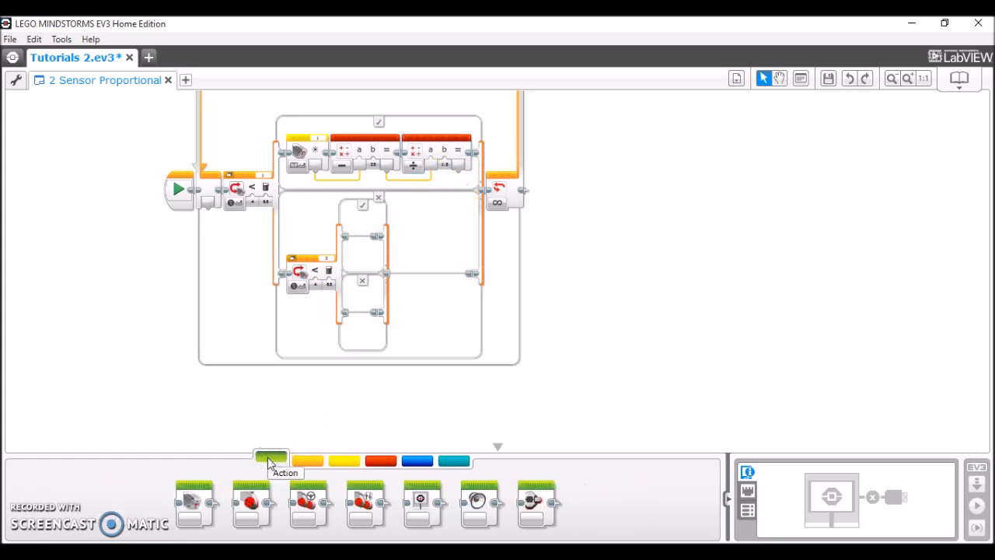
mouse_move(311, 504)
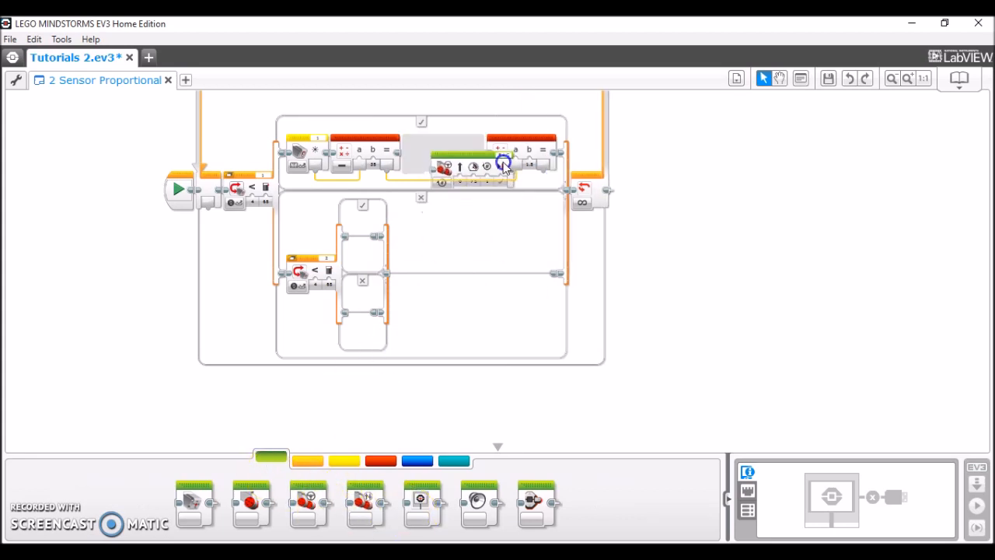
click(504, 165)
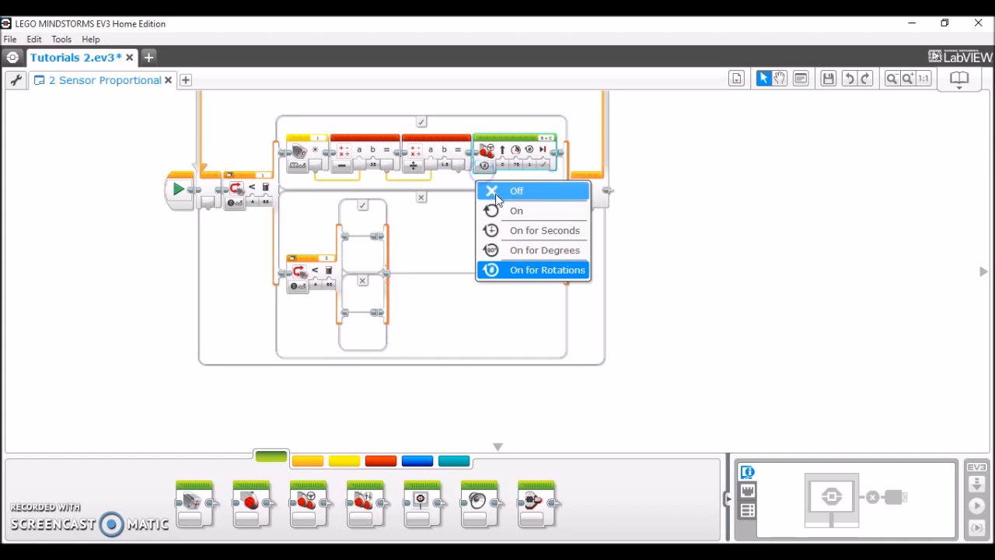
click(545, 271)
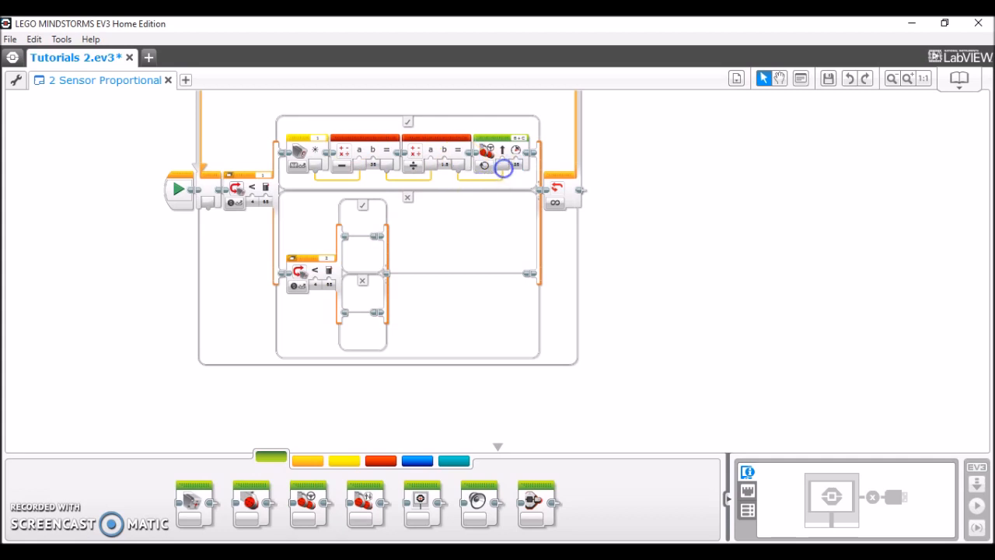
mouse_move(455, 177)
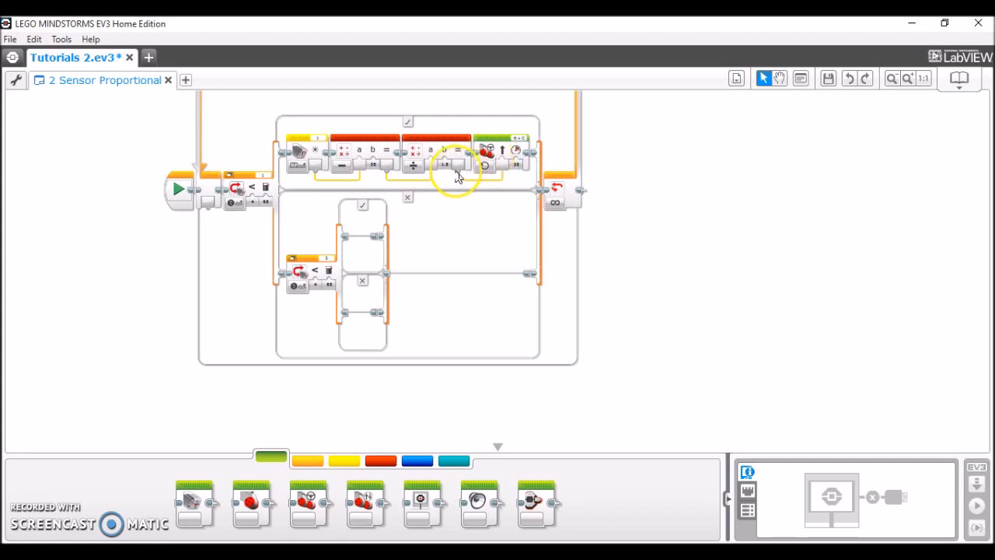
mouse_move(357, 154)
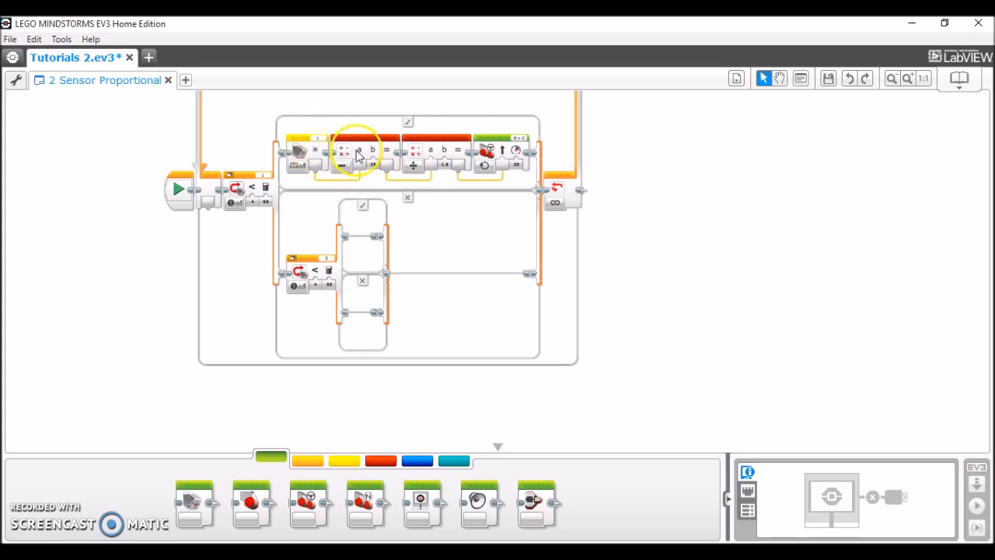
mouse_move(410, 165)
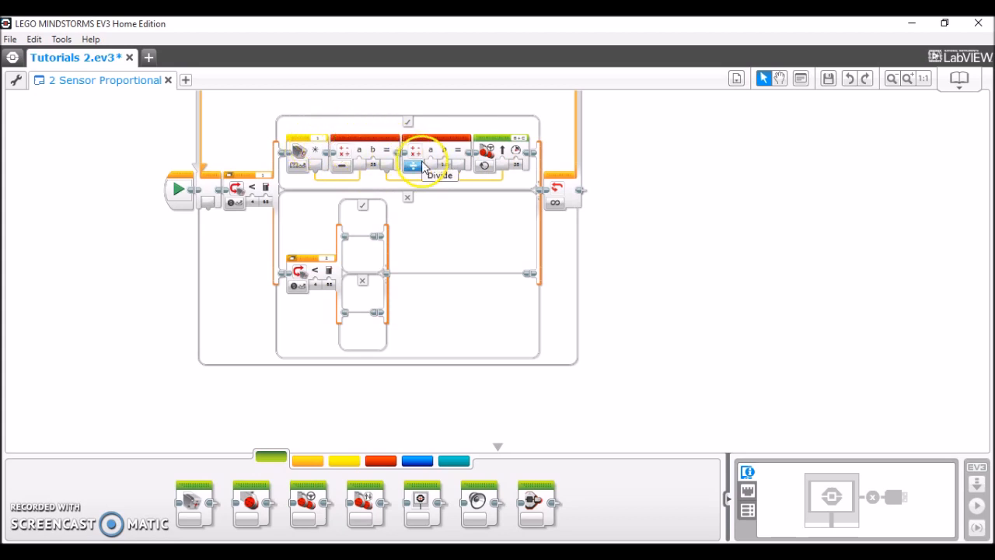
mouse_move(380, 185)
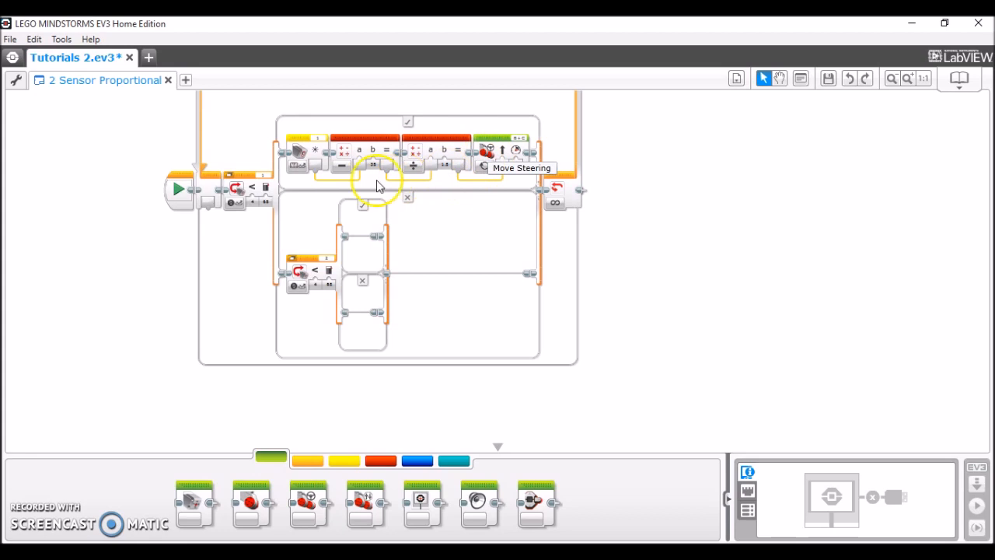
mouse_move(357, 181)
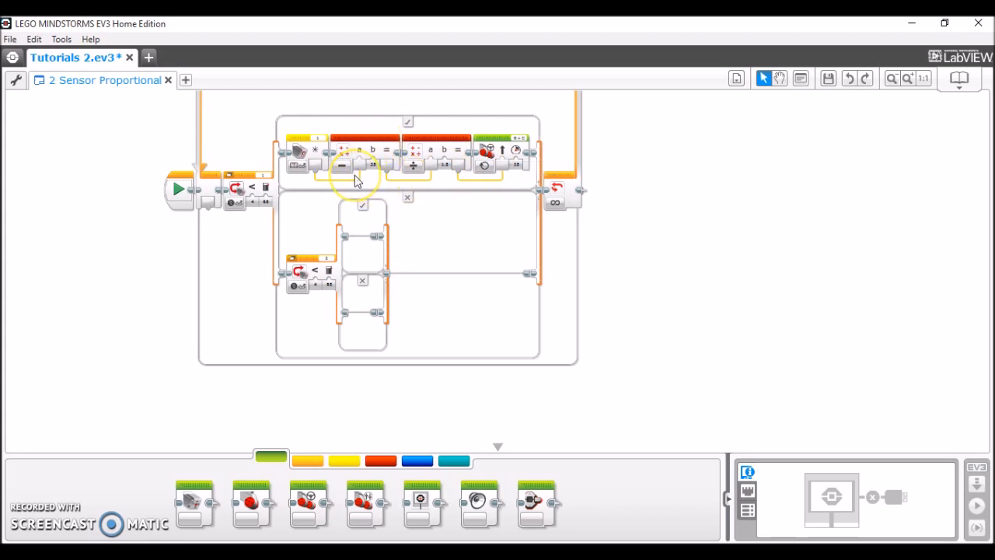
mouse_move(376, 184)
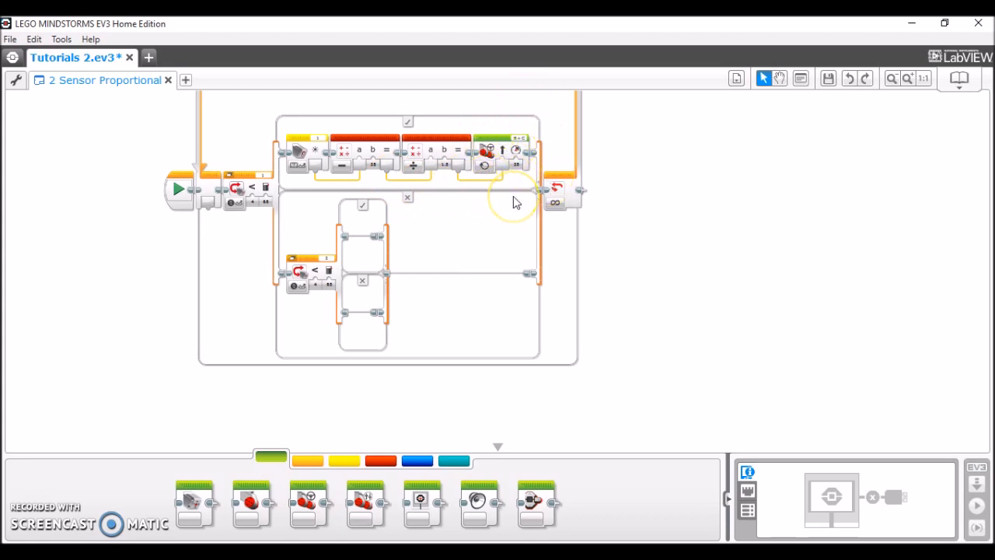
mouse_move(339, 164)
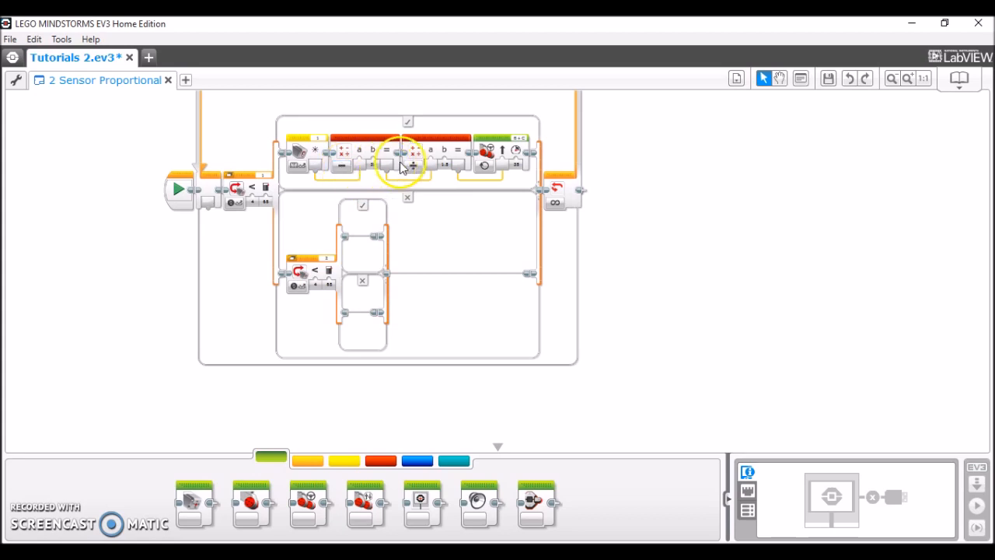
mouse_move(436, 173)
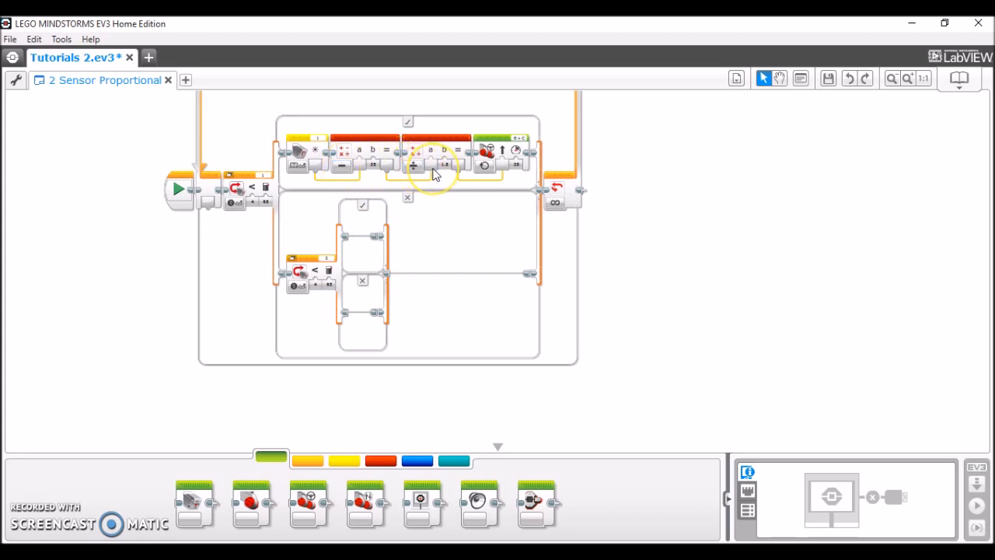
mouse_move(399, 174)
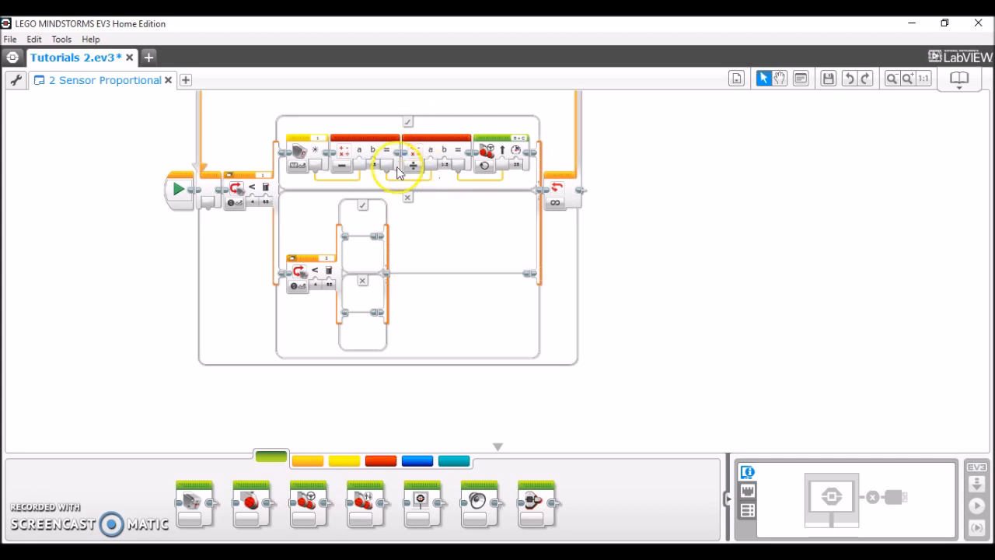
mouse_move(423, 169)
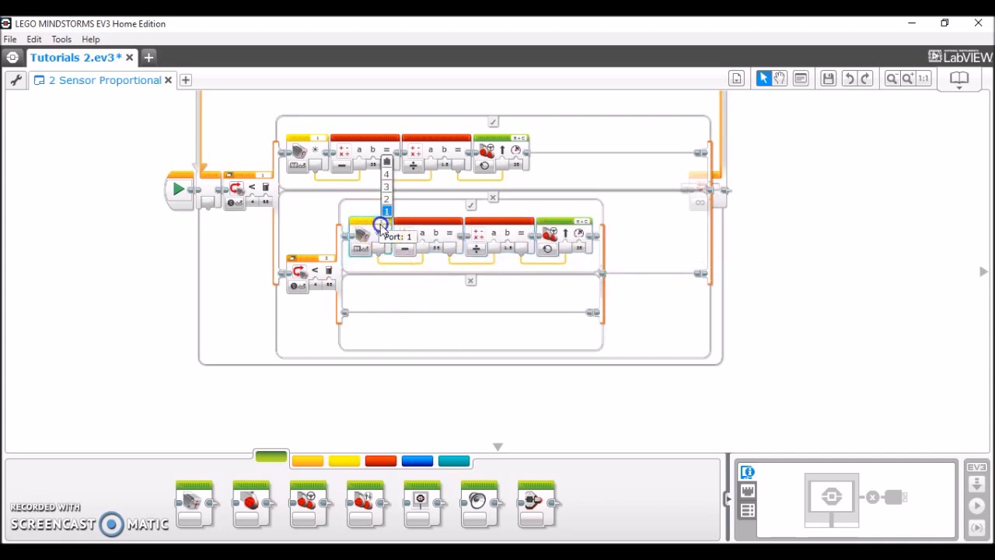
- Set the copied sensor block's port and adjust the duplicated sequence in the inner switch
click(388, 211)
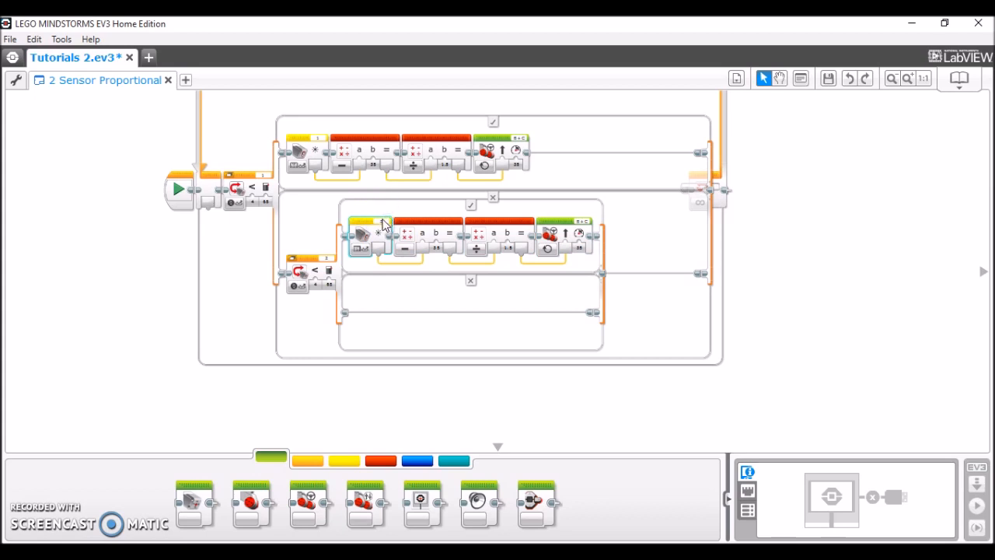
mouse_move(319, 271)
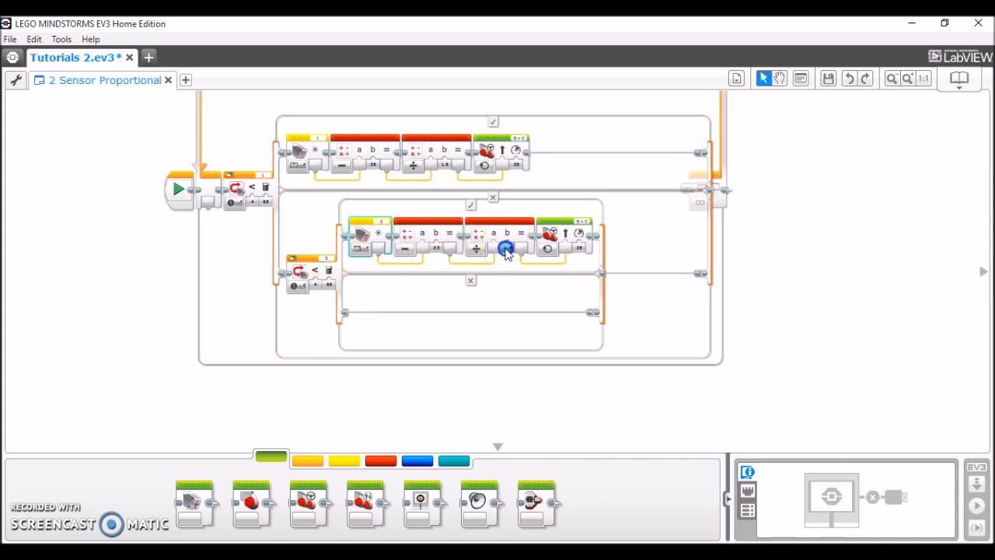
click(510, 249)
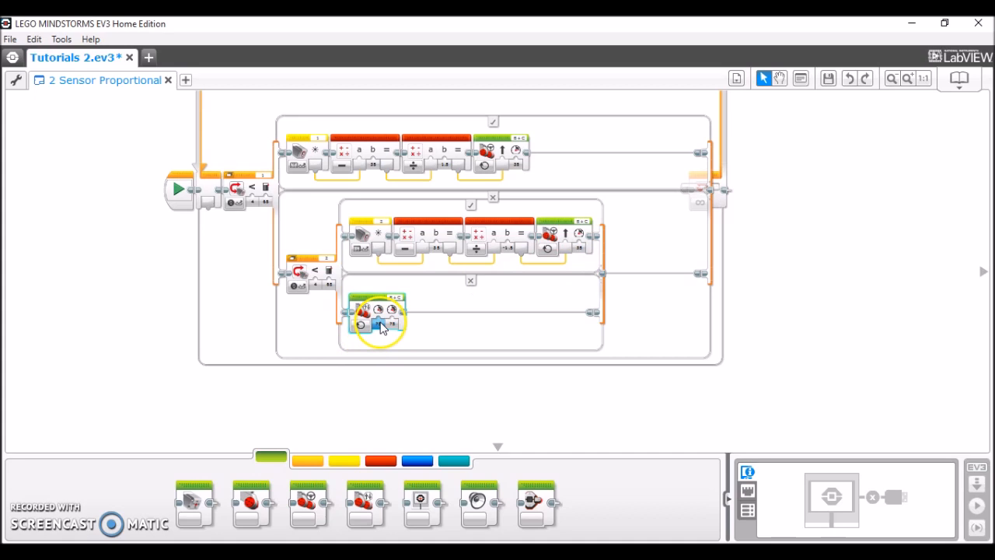
- Set the motor power on the Move Tank block in the inner switch's bottom case
click(383, 327)
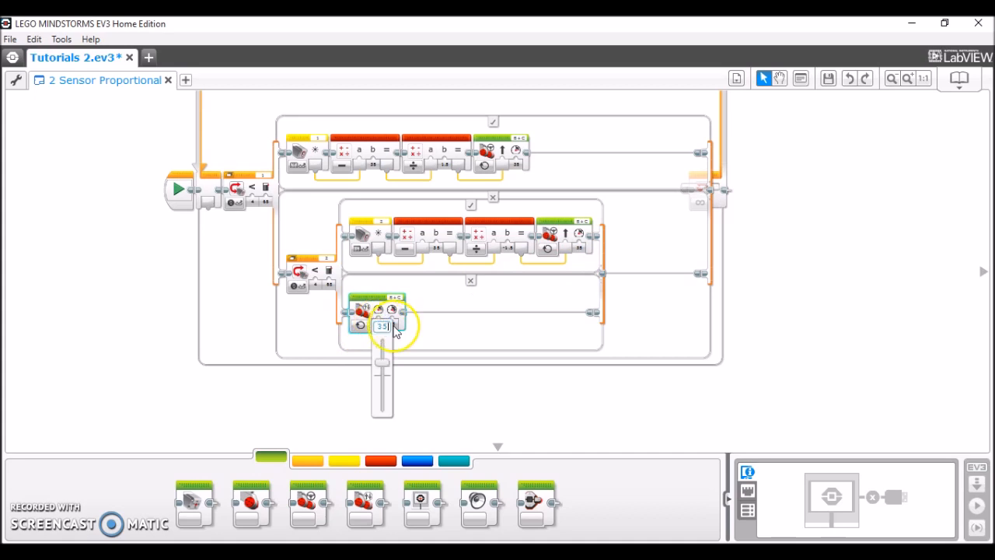